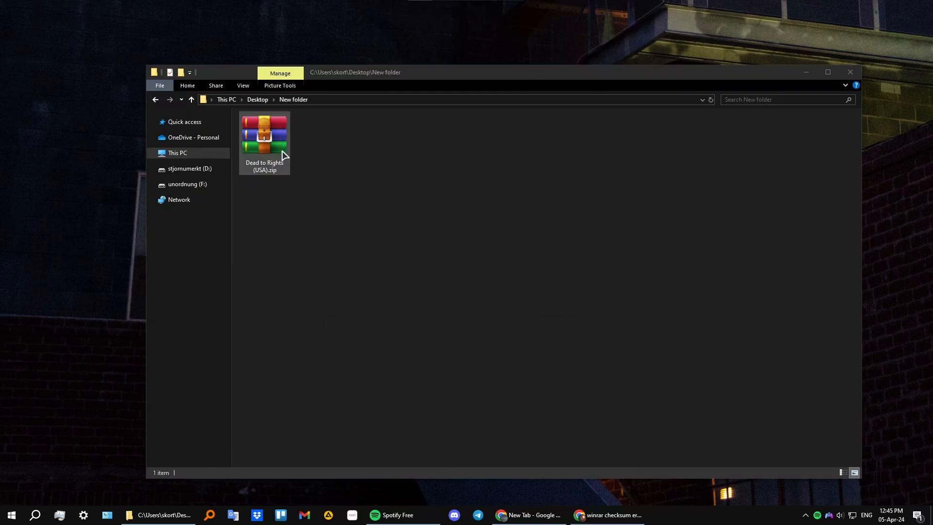
Open Dead to Rights (USA).zip from the New folder in WinRAR
double_click(264, 134)
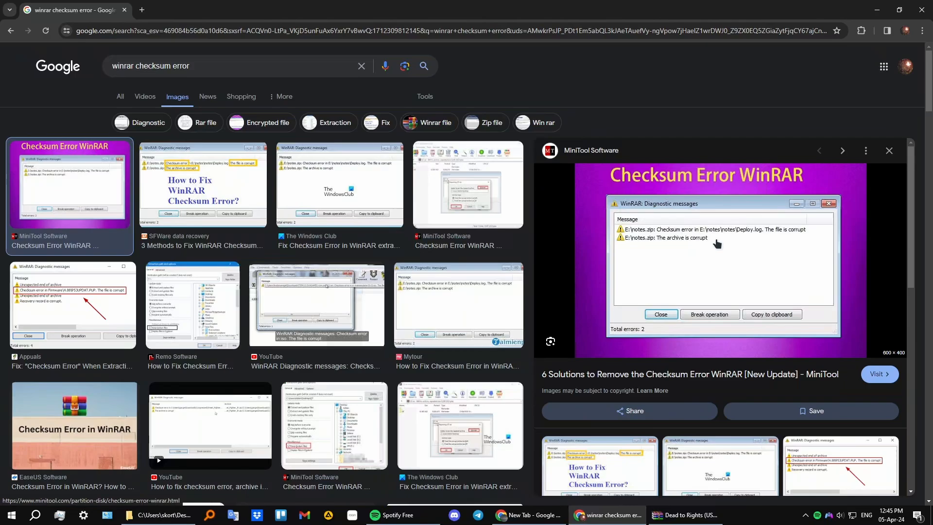
mouse_move(661, 210)
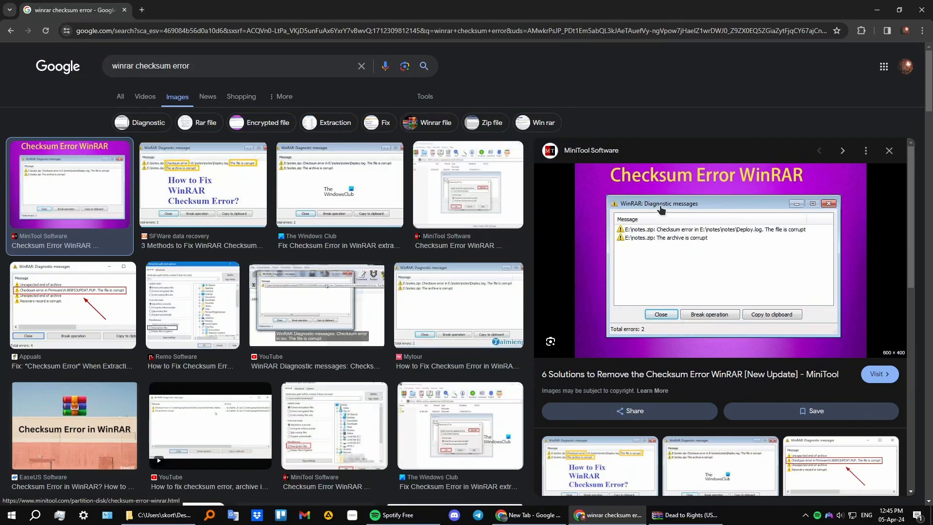
mouse_move(655, 245)
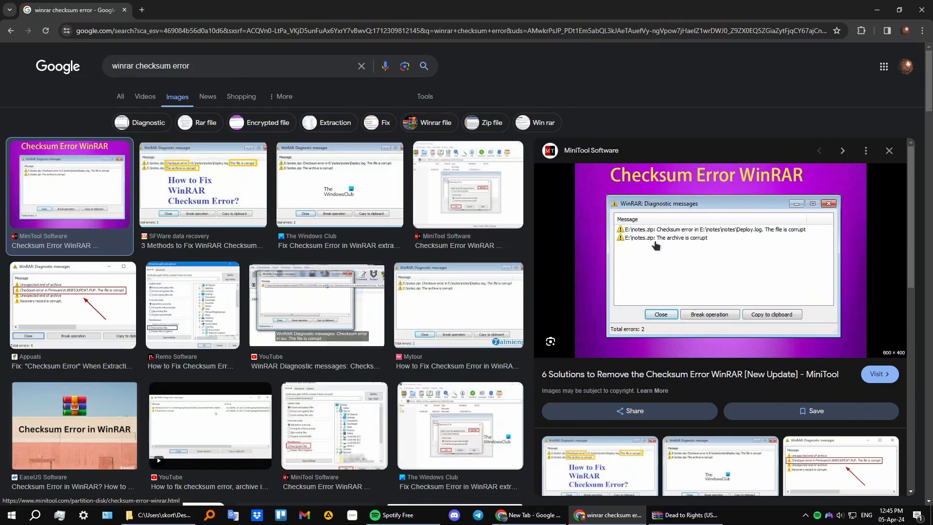
mouse_move(780, 232)
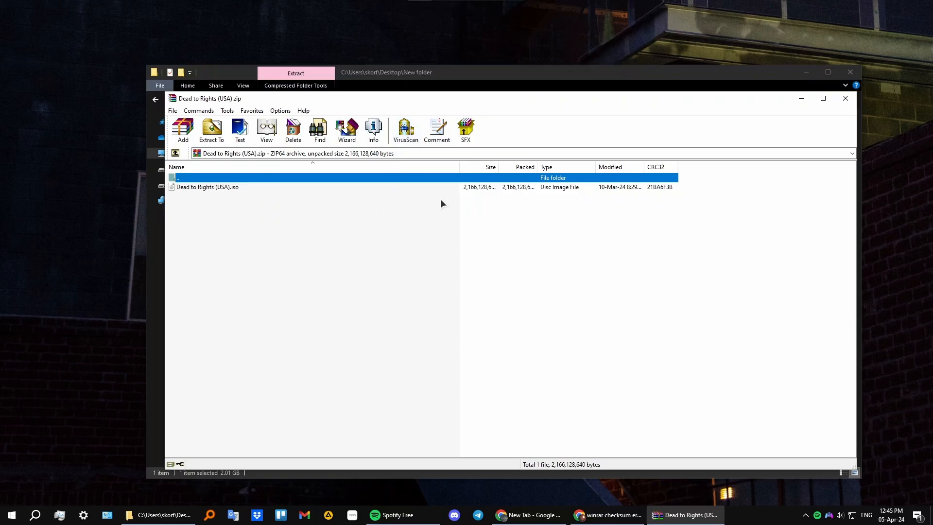
mouse_move(535, 167)
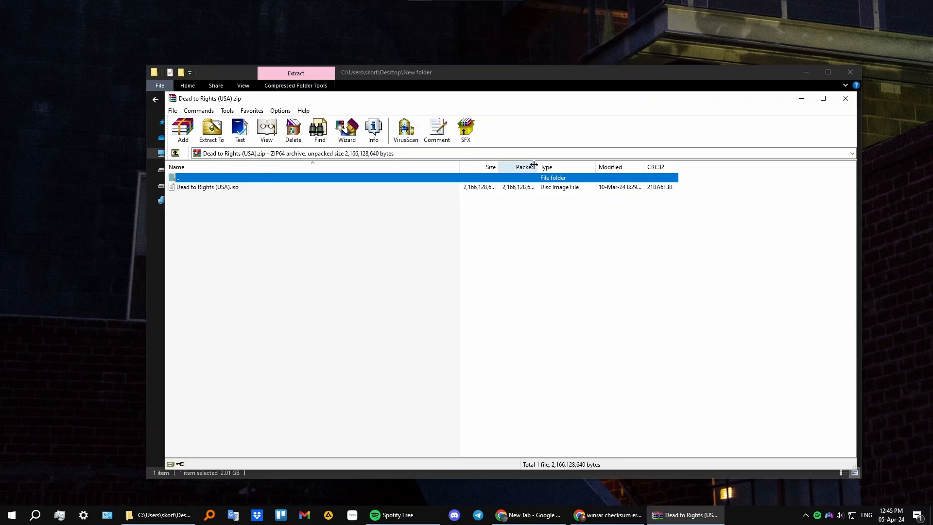
mouse_move(398, 241)
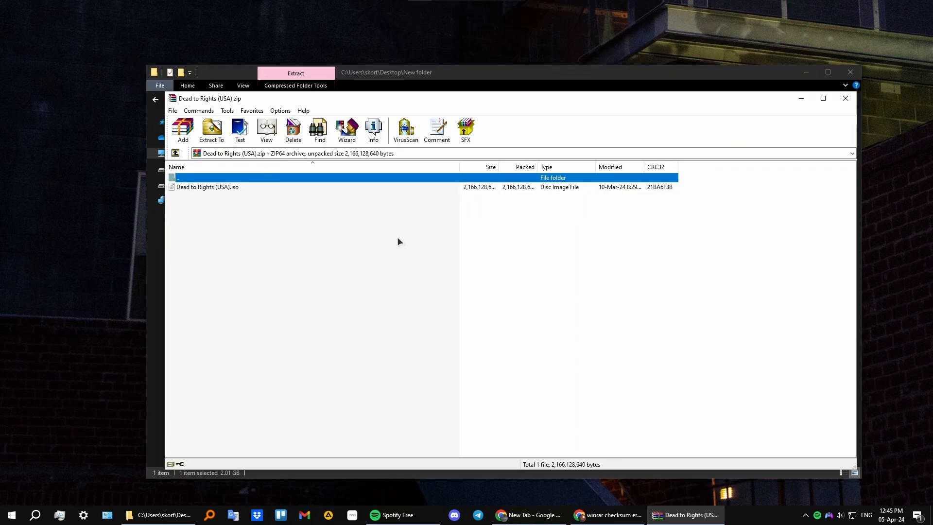
mouse_move(396, 232)
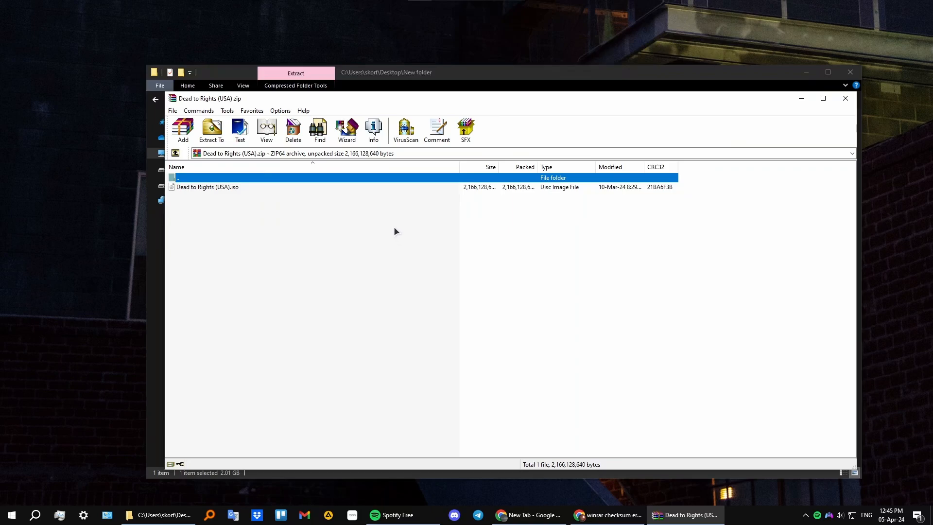
mouse_move(268, 203)
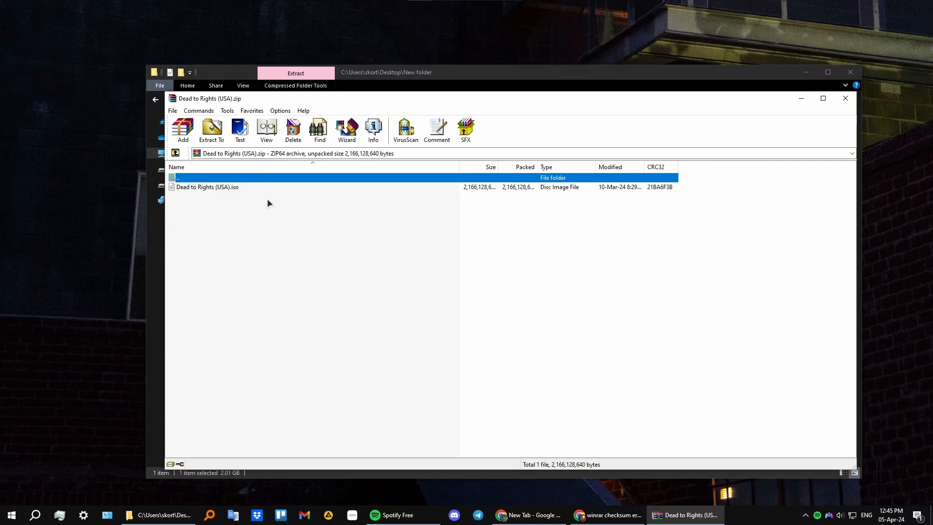
mouse_move(224, 201)
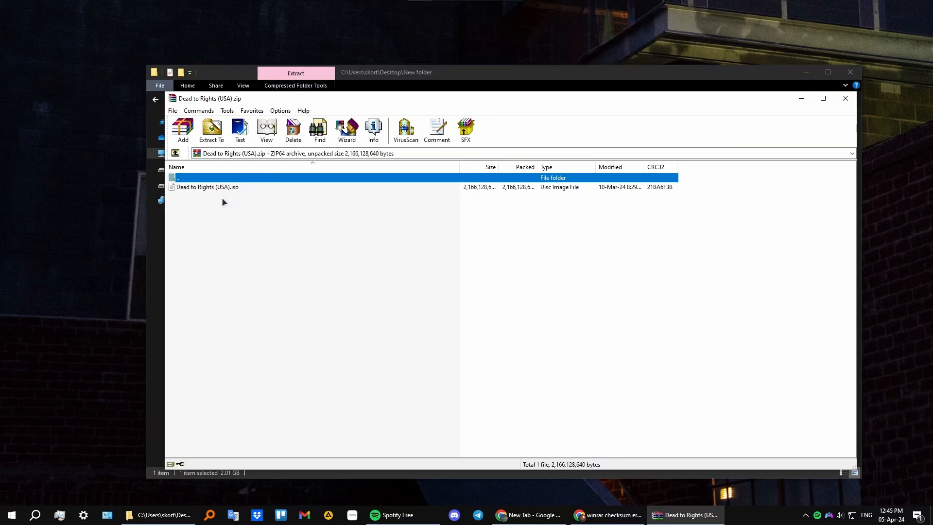
click(211, 130)
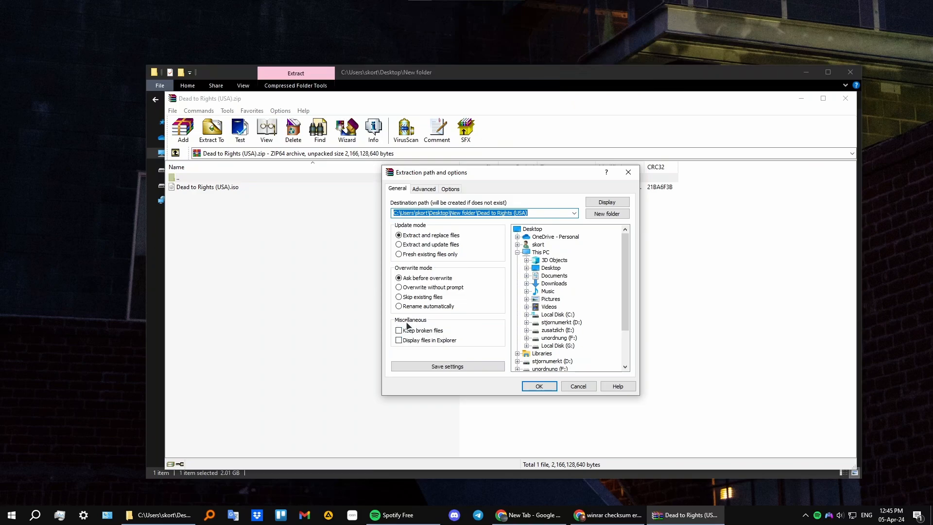
mouse_move(549, 186)
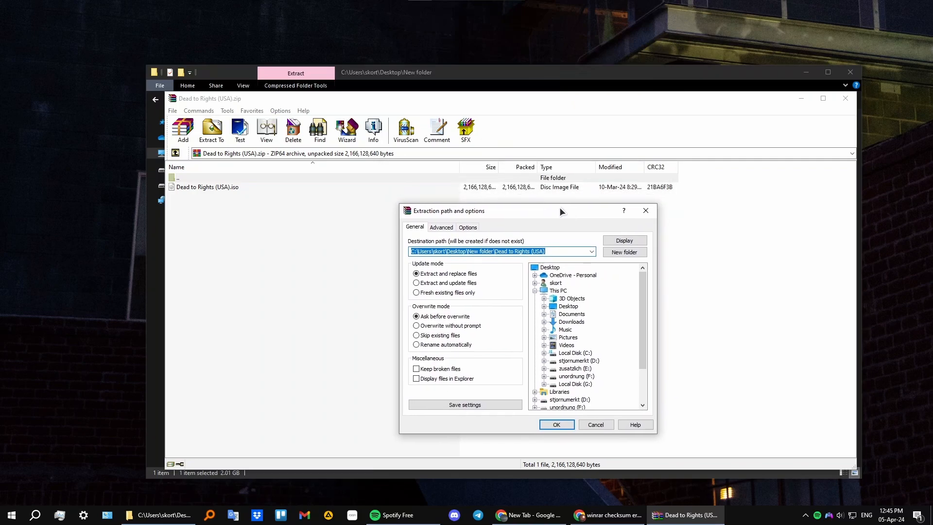
mouse_move(531, 214)
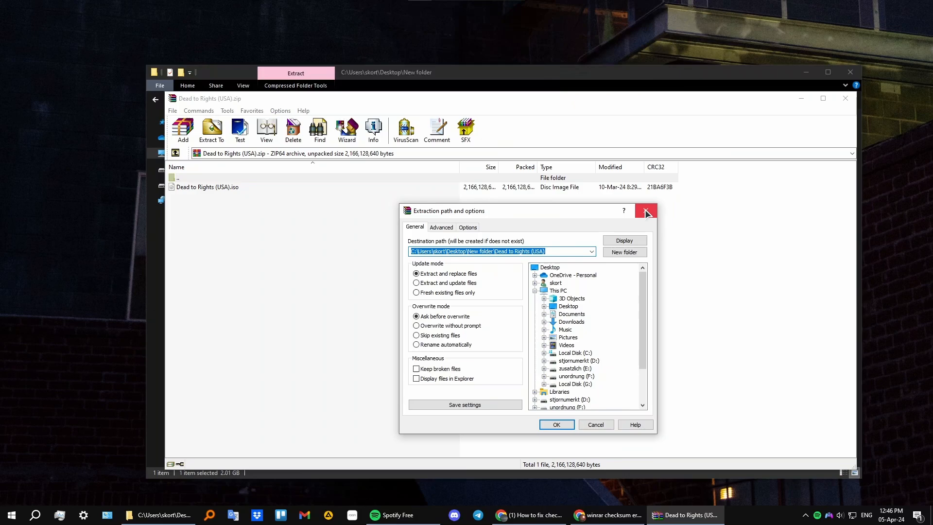
click(646, 211)
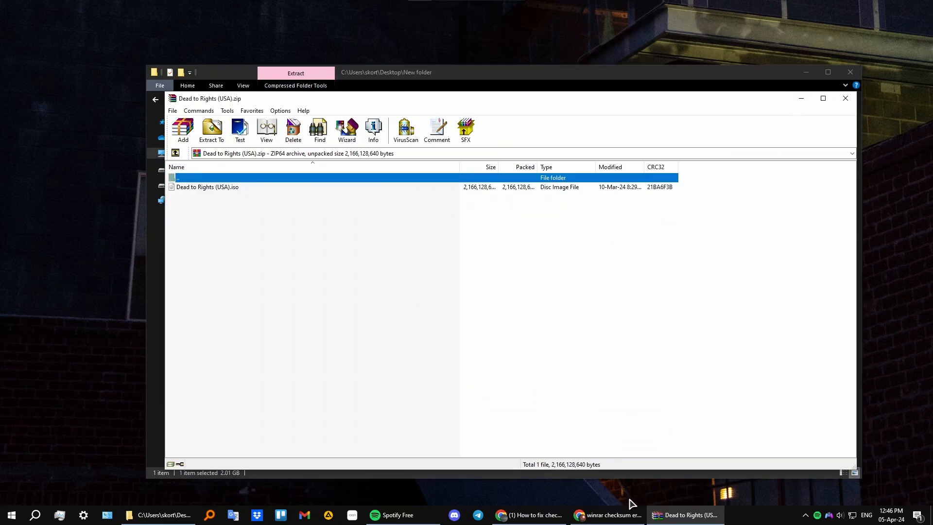
Search Google for '7zip' in a new Chrome tab
click(606, 514)
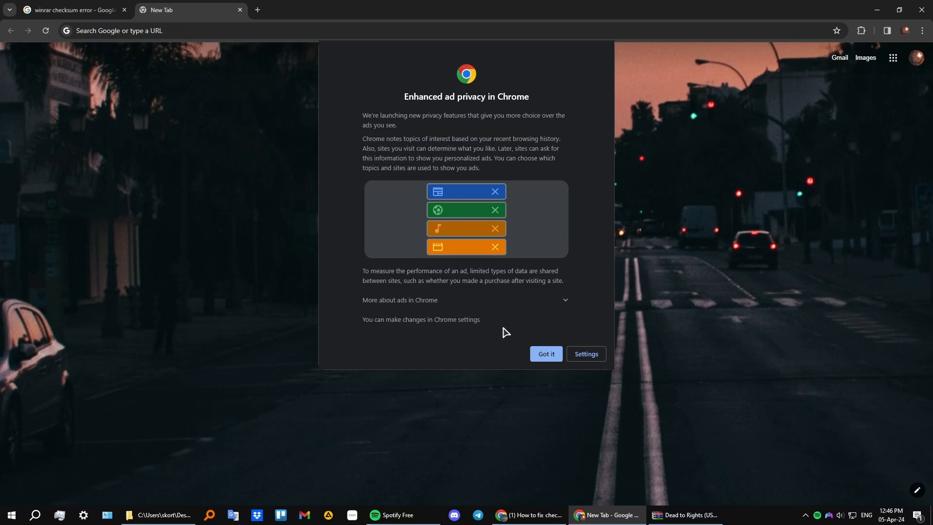
text(7zip)
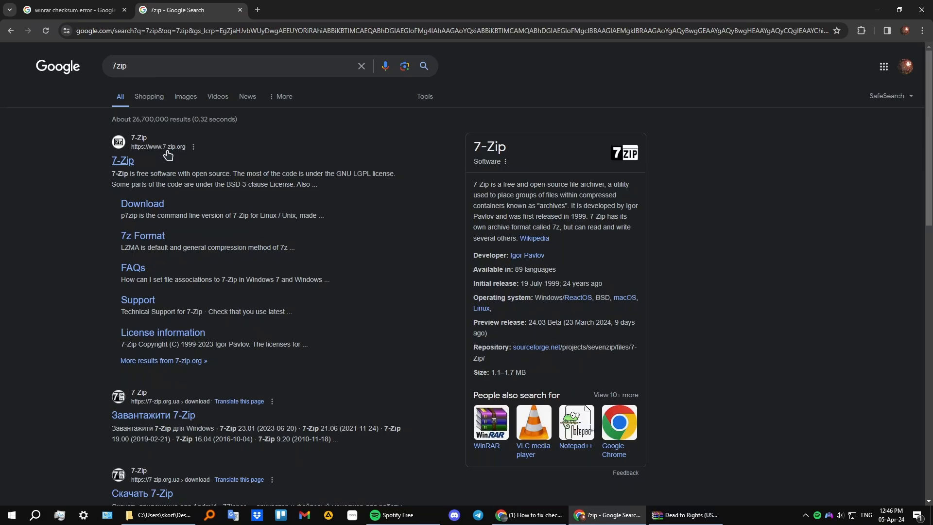
mouse_move(149, 215)
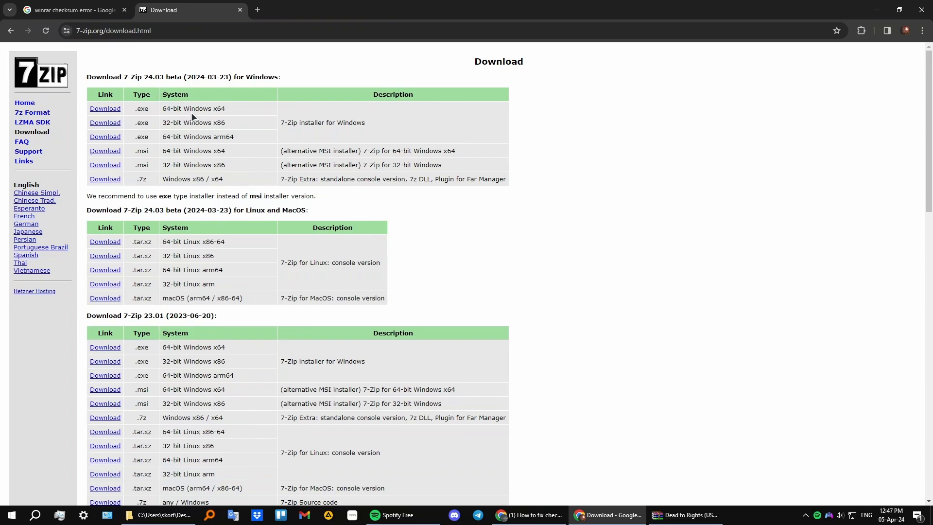
Reach the 7-zip.org download page for 7-Zip 24.03, then return to File Explorer
double_click(169, 109)
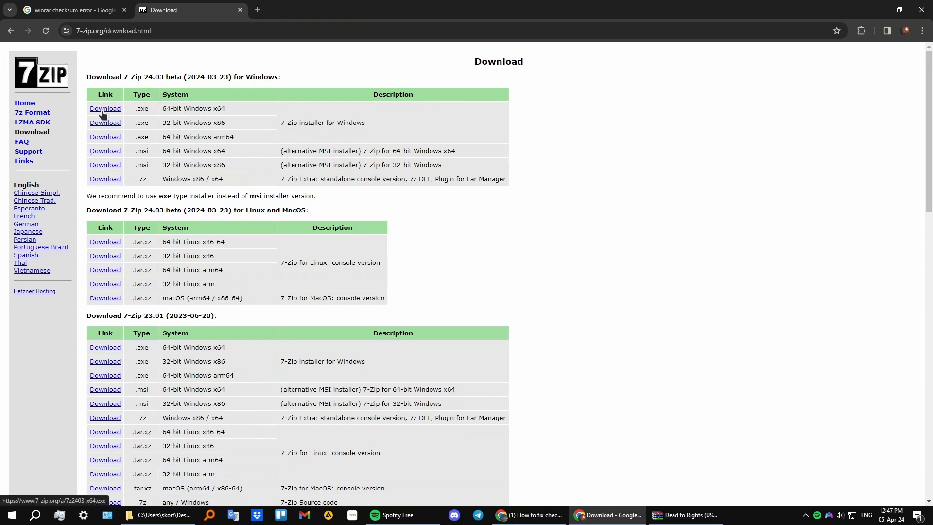
mouse_move(558, 240)
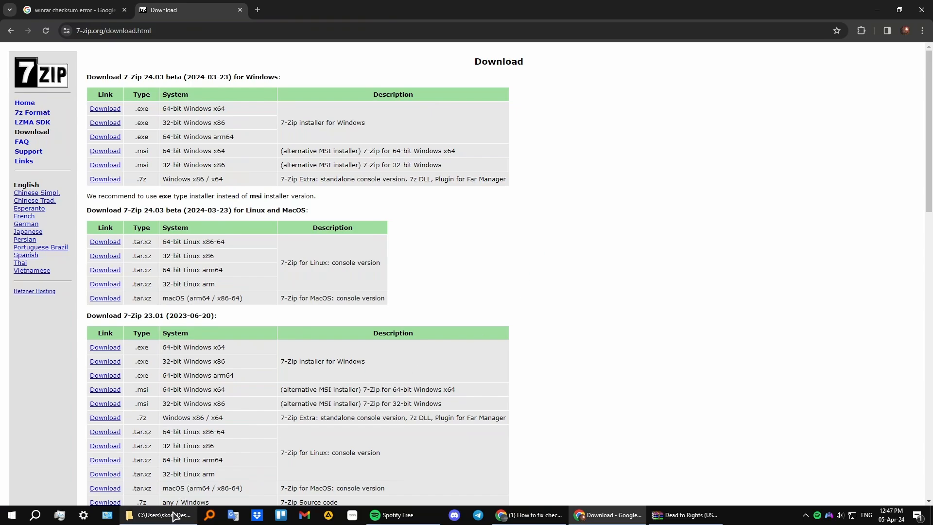
click(158, 515)
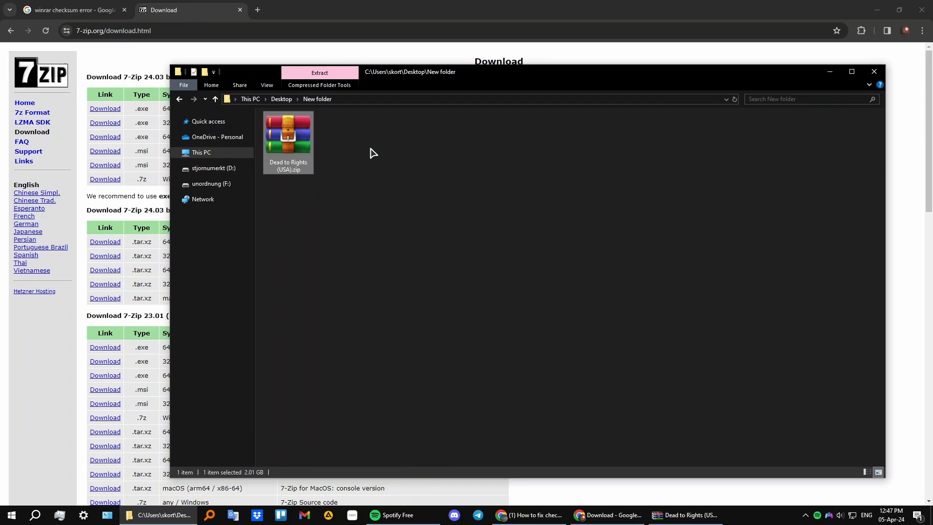
mouse_move(321, 170)
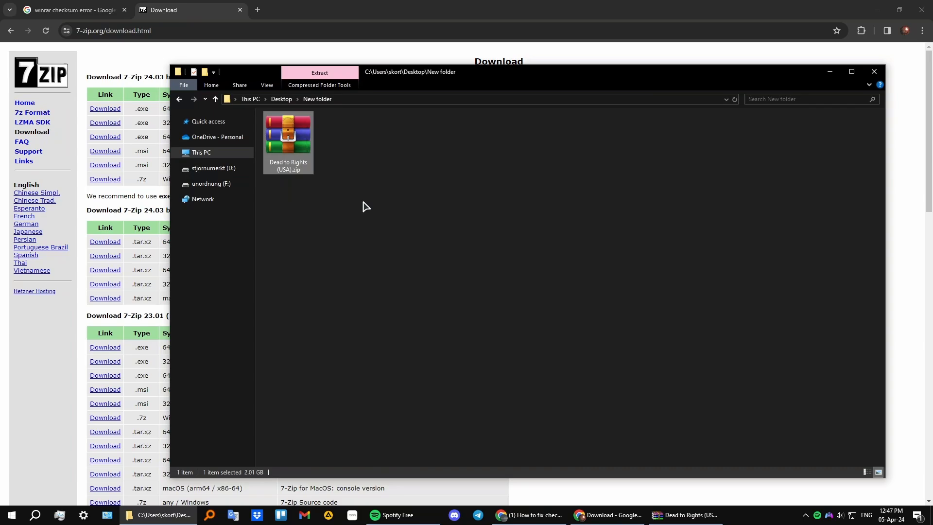
mouse_move(364, 188)
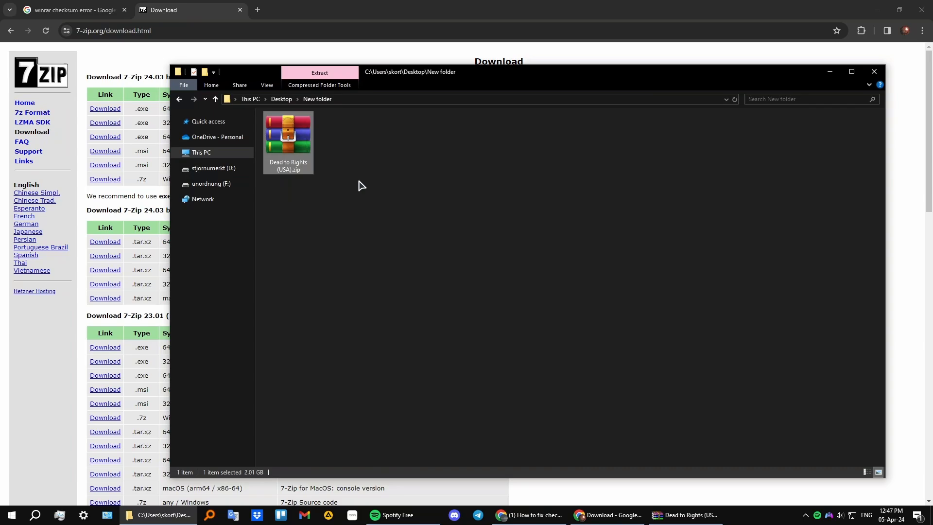
mouse_move(646, 506)
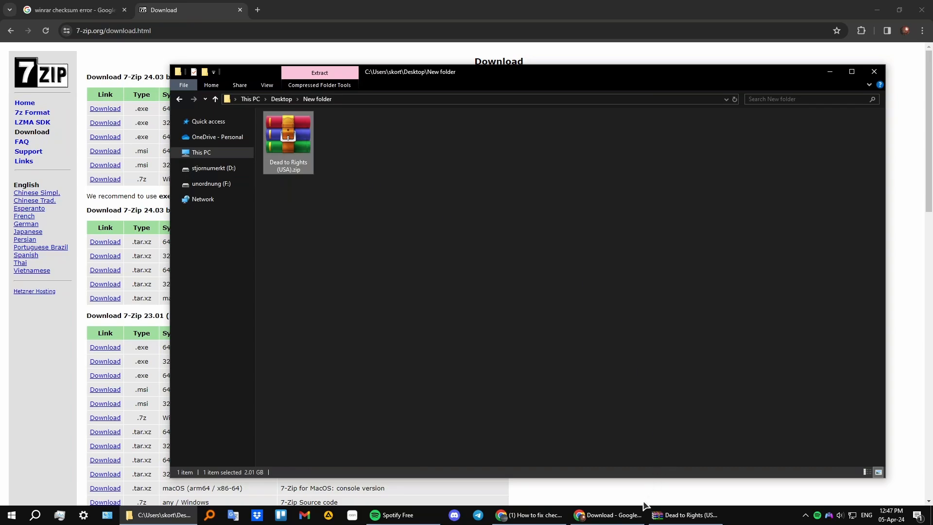
Reopen Dead to Rights (USA).zip in WinRAR to see its 2 GB ISO image
double_click(288, 127)
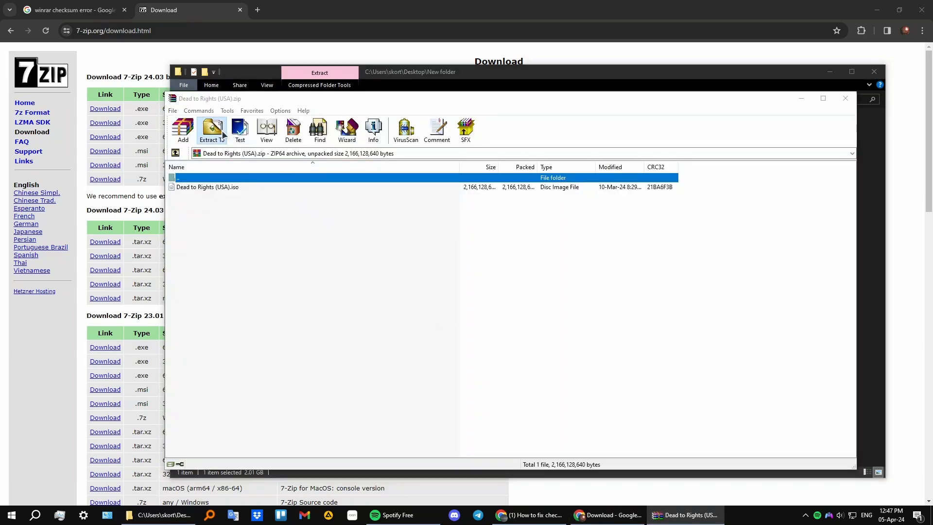
click(210, 130)
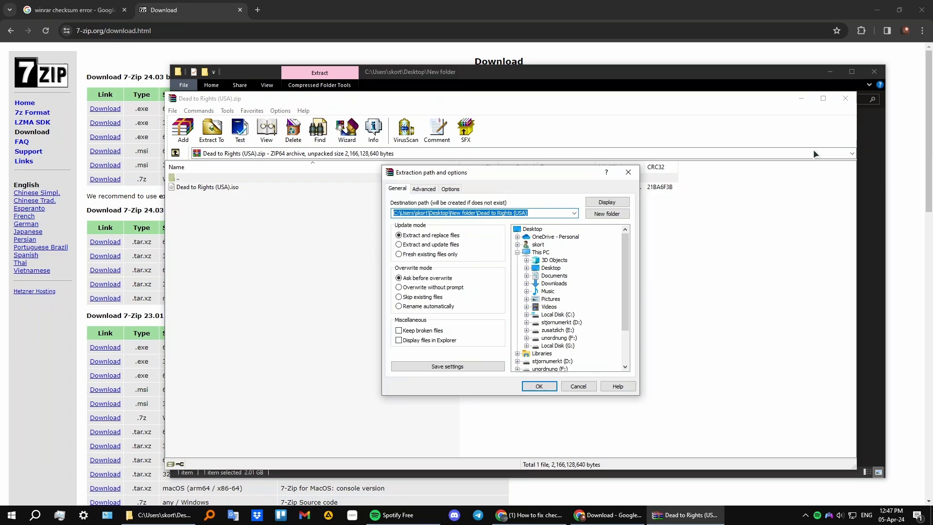
mouse_move(666, 144)
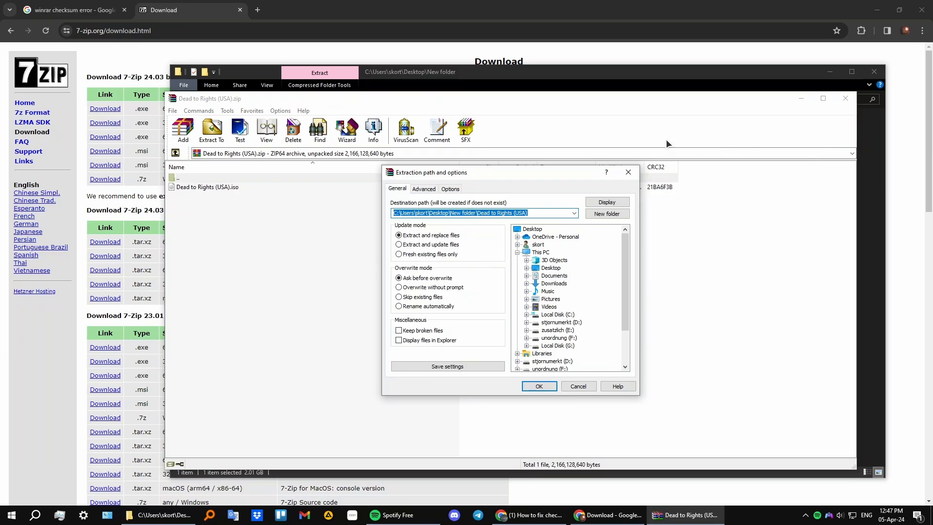
click(577, 385)
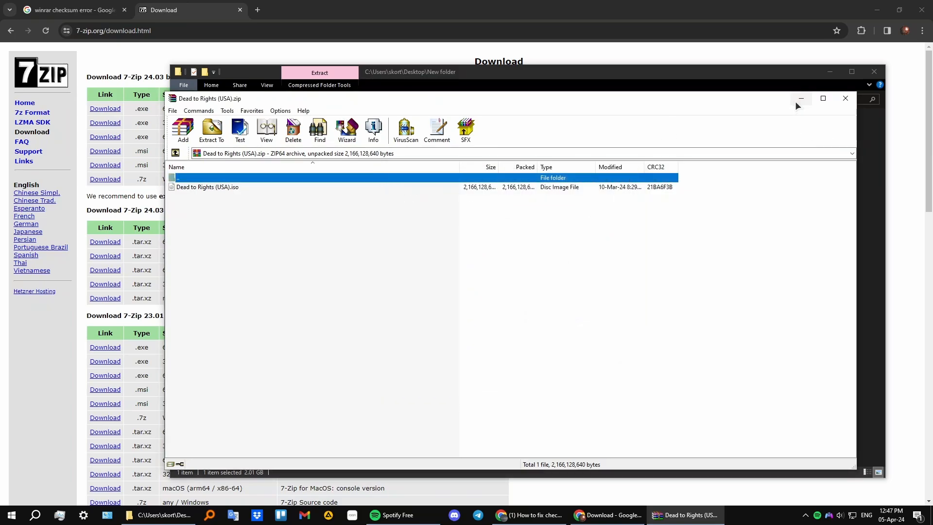